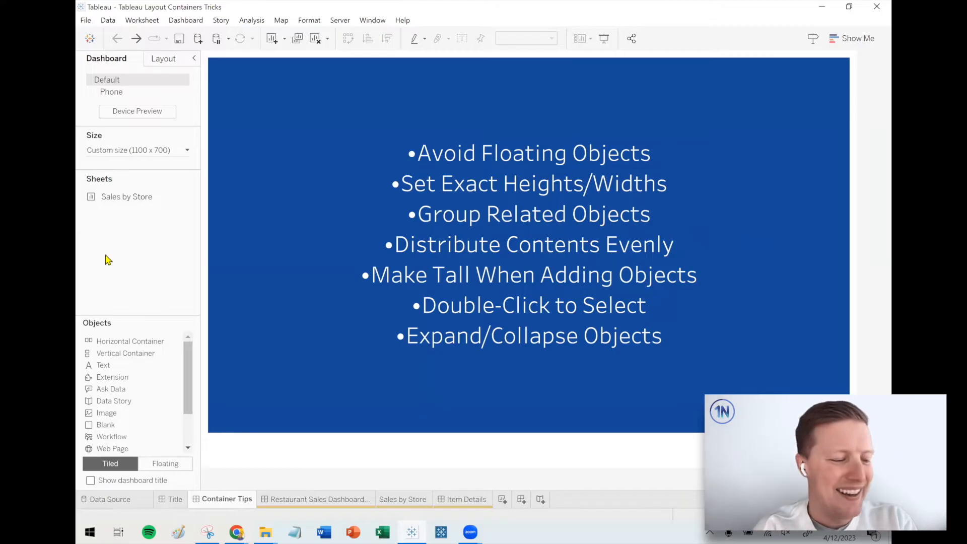
mouse_move(209, 388)
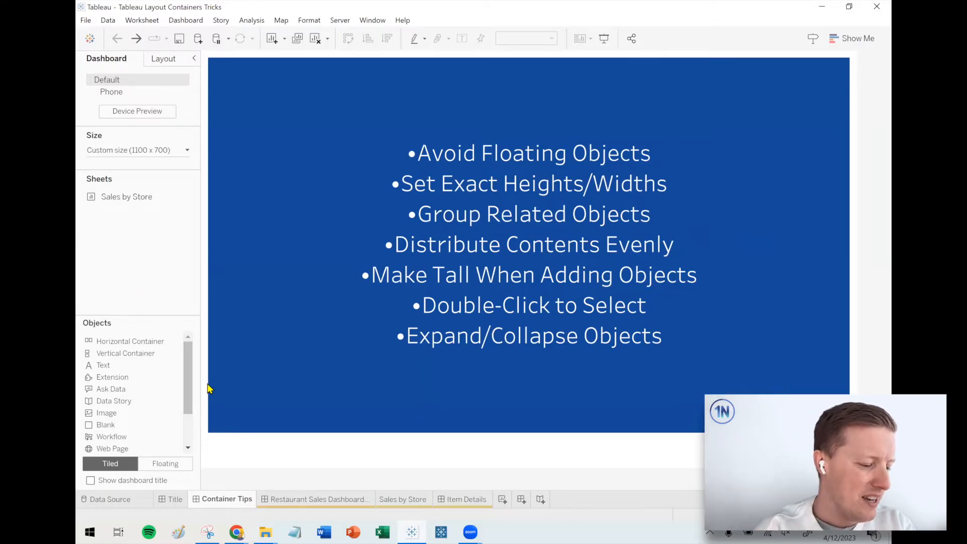
Switch to the Restaurant Sales Dashboard sheet tab
click(319, 500)
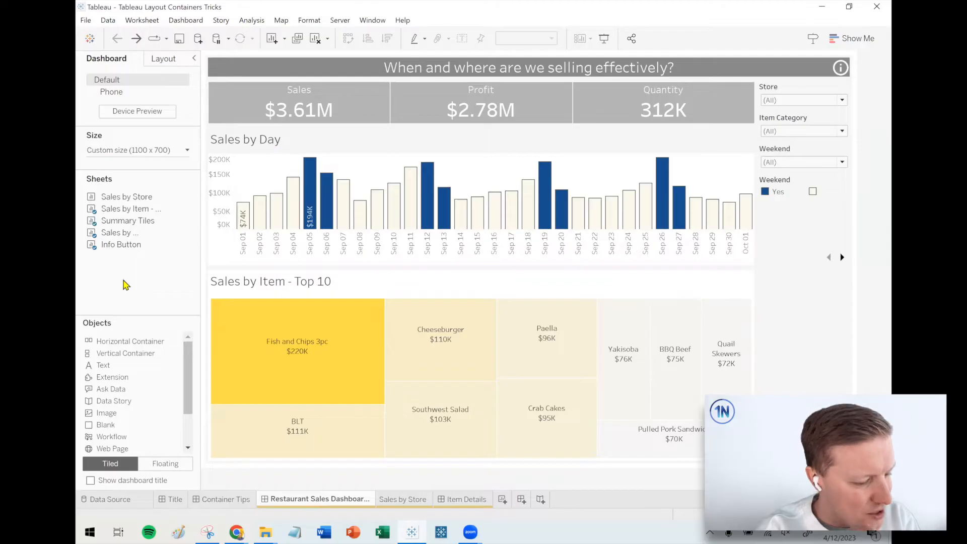
mouse_move(106, 269)
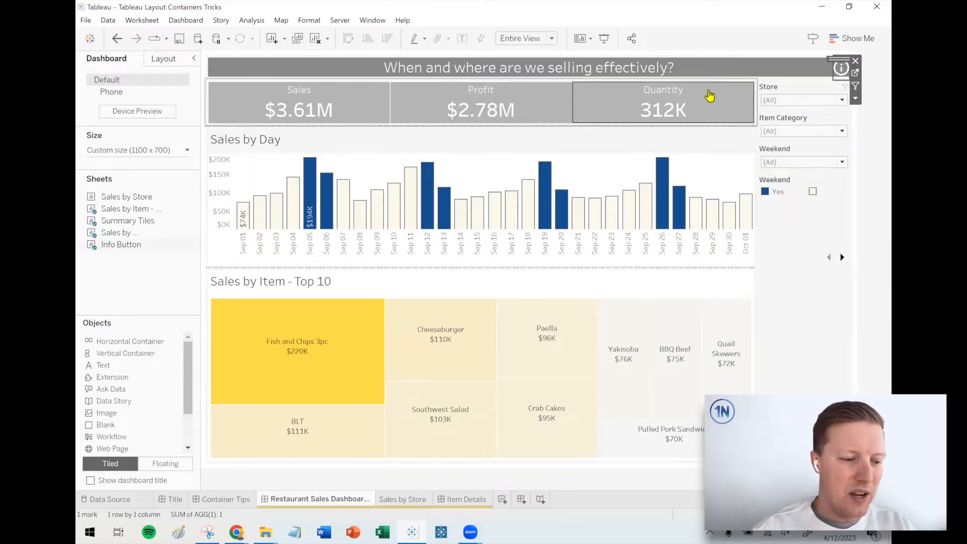
mouse_move(720, 86)
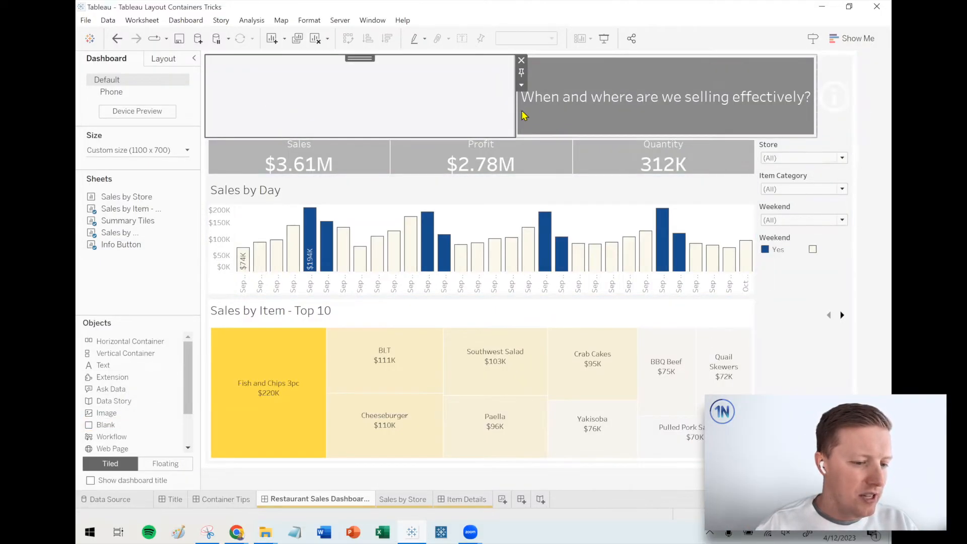
mouse_move(591, 102)
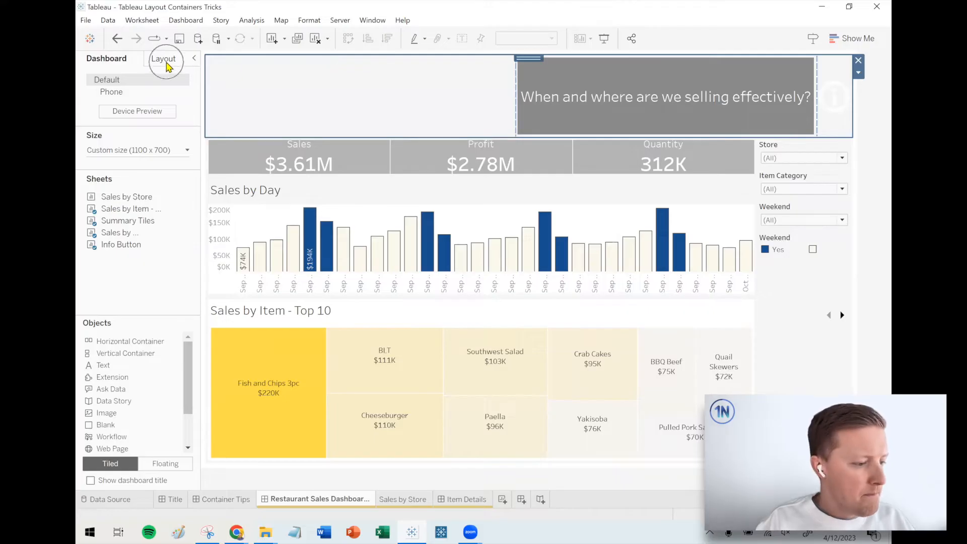
Show the Layout pane's position and size settings for the blank header space
click(164, 58)
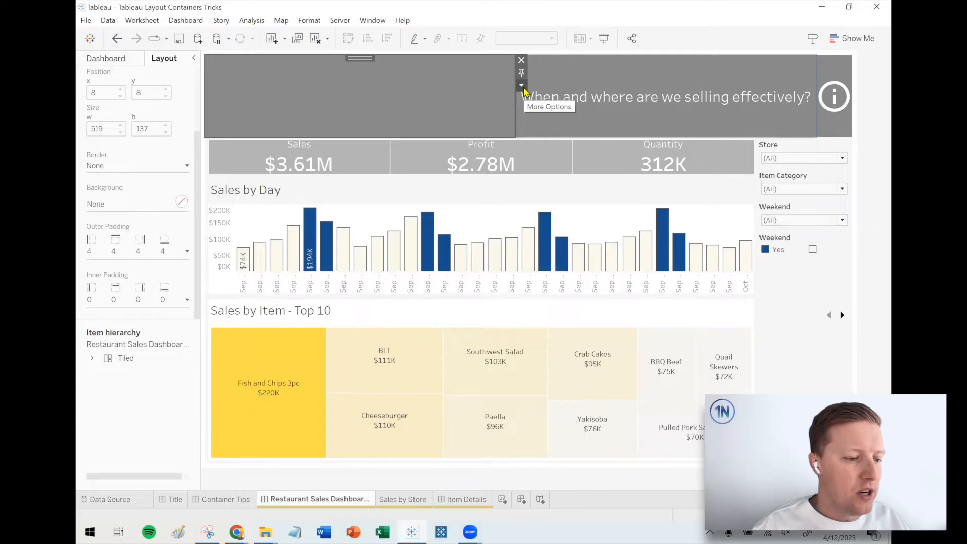
Set the blank space's width to a fixed 50 pixels via Edit Width
click(522, 86)
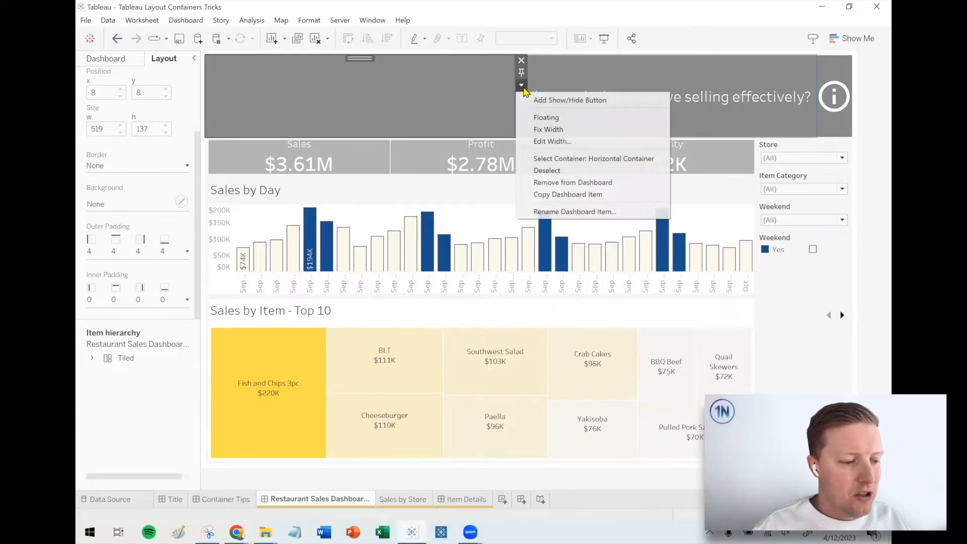
click(568, 148)
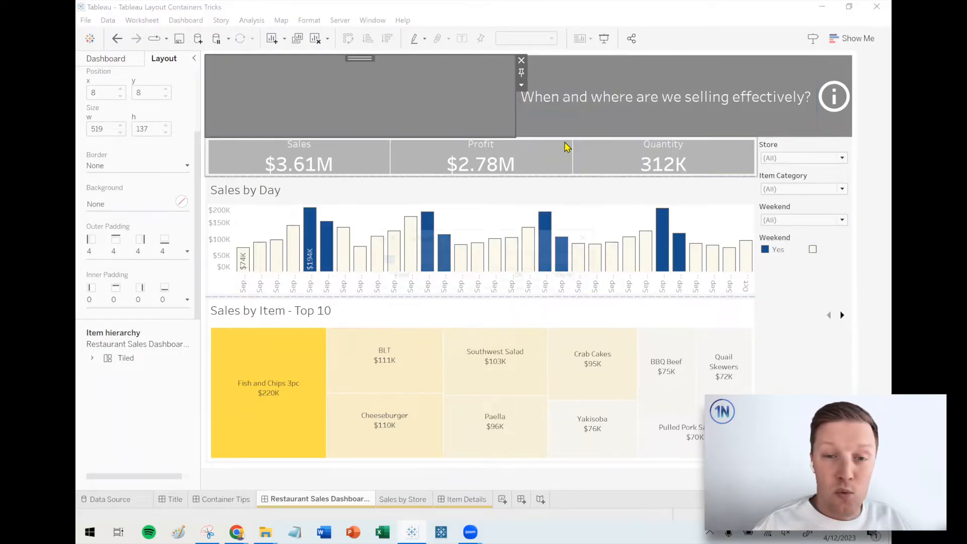
text(50)
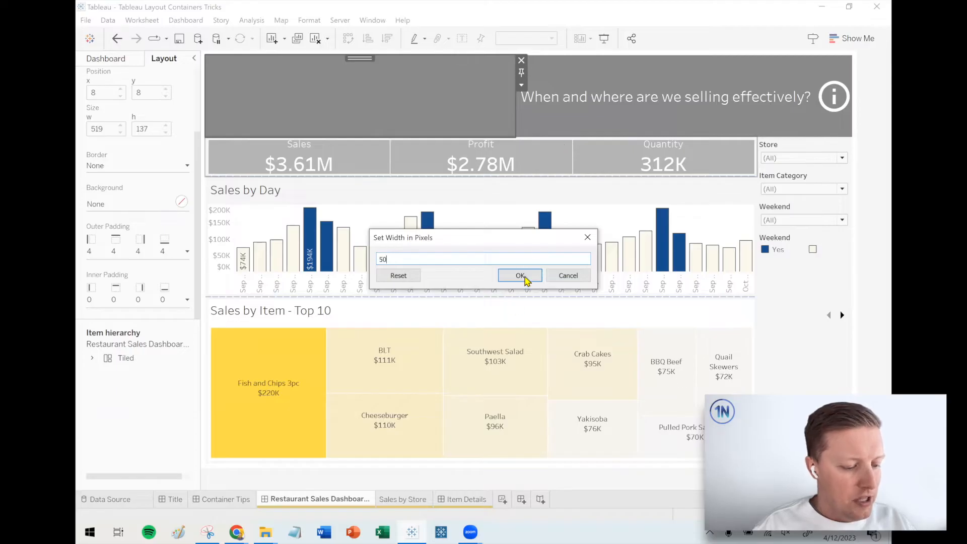
click(520, 275)
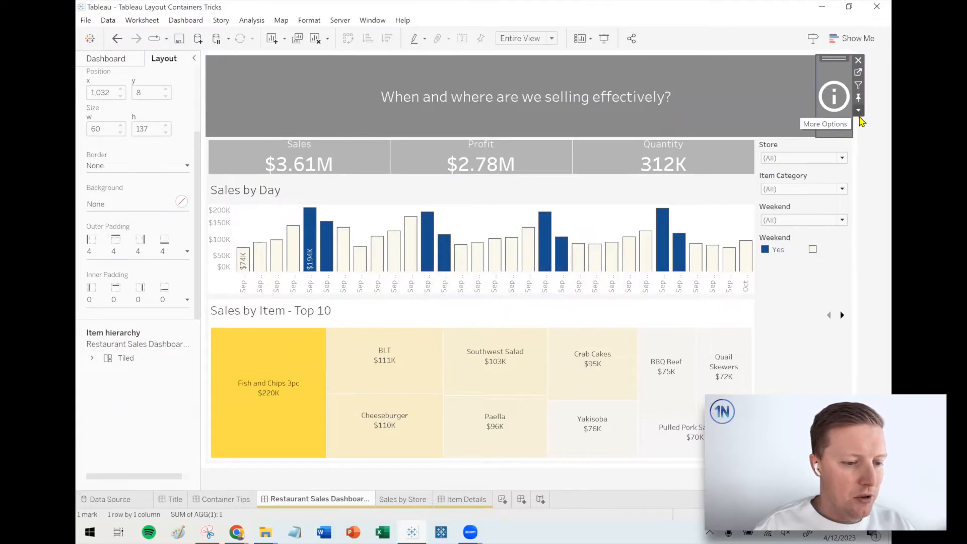
Set the info button's width to a fixed 50 pixels via Edit Width
click(857, 110)
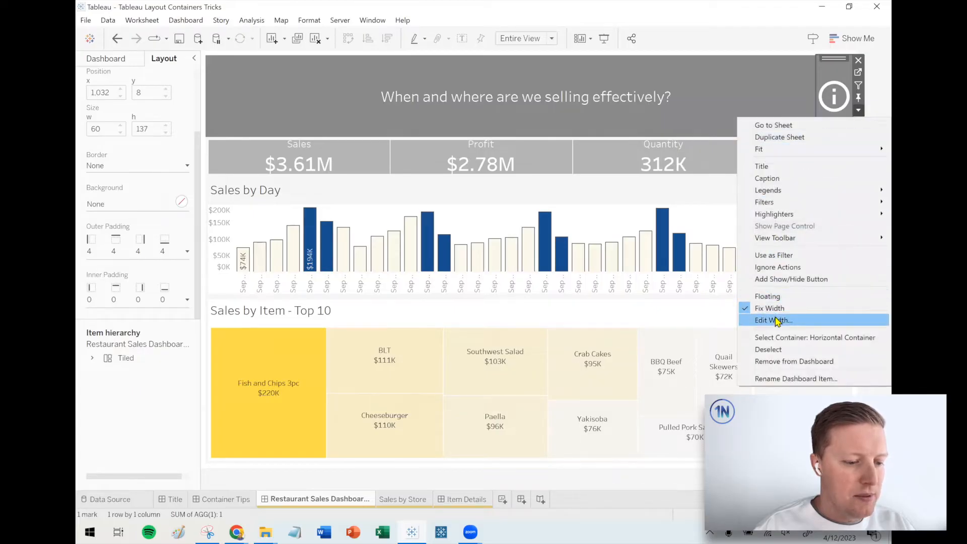
click(773, 321)
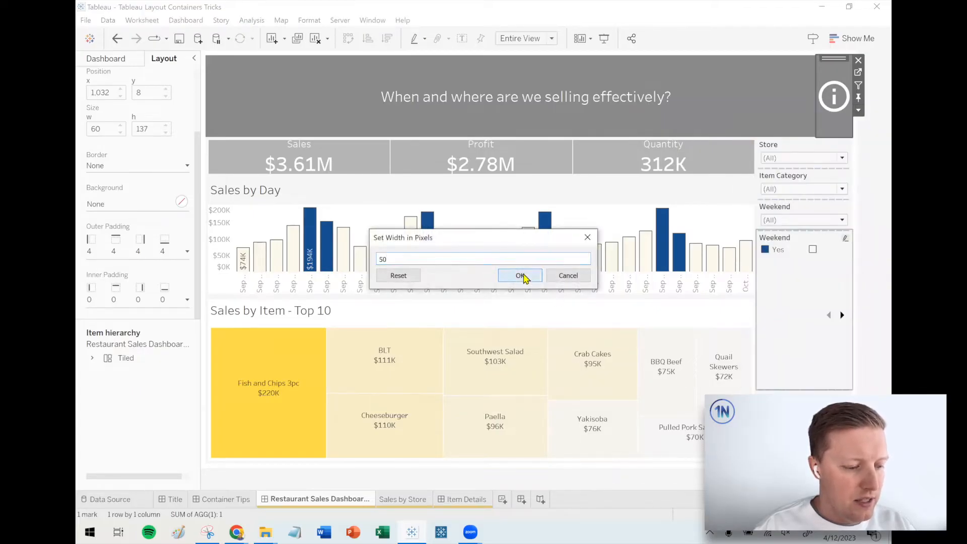
click(520, 275)
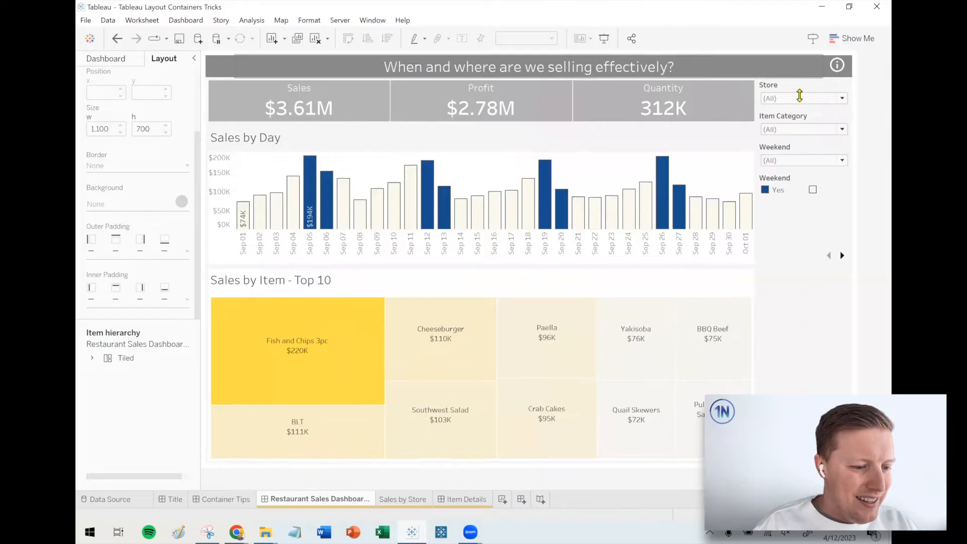
Select the Store filter in preparation for rearranging the filters
click(107, 58)
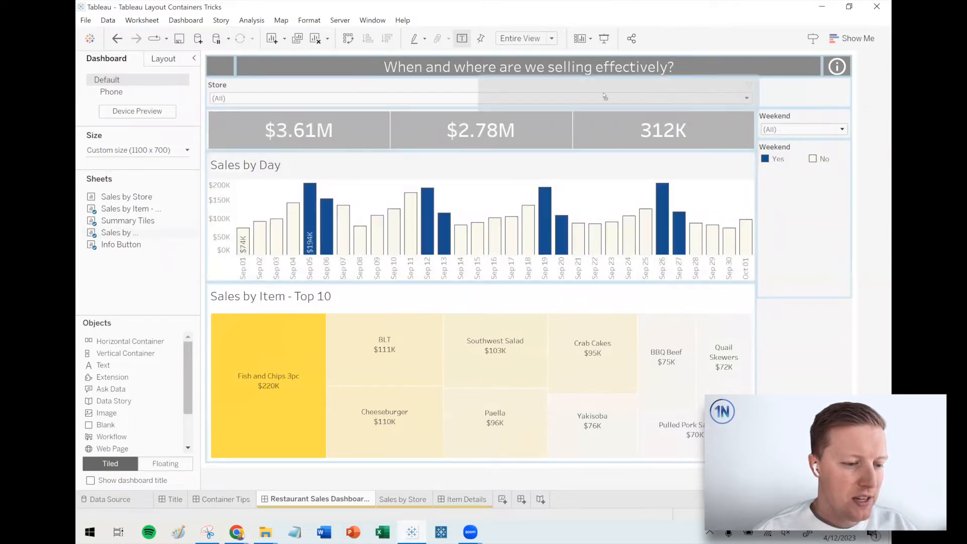
mouse_move(542, 100)
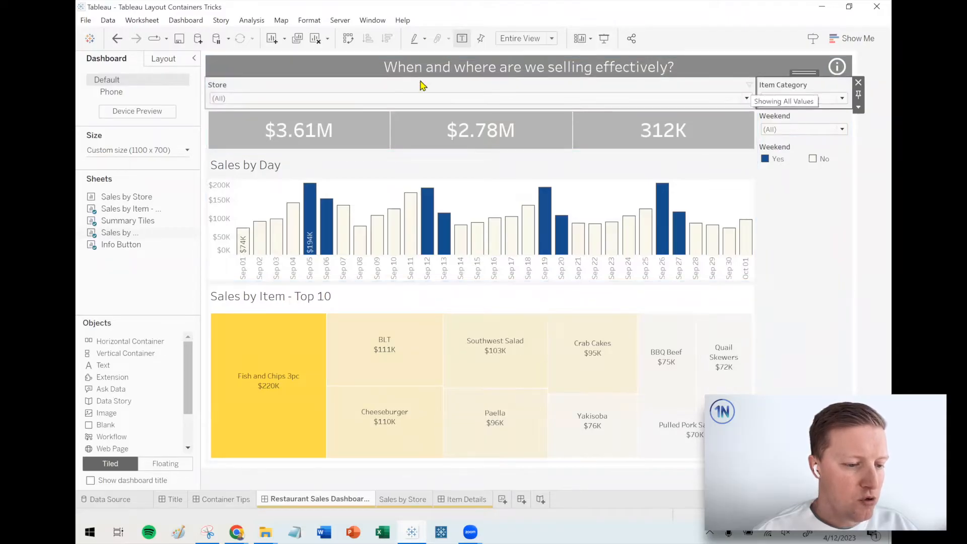
mouse_move(465, 178)
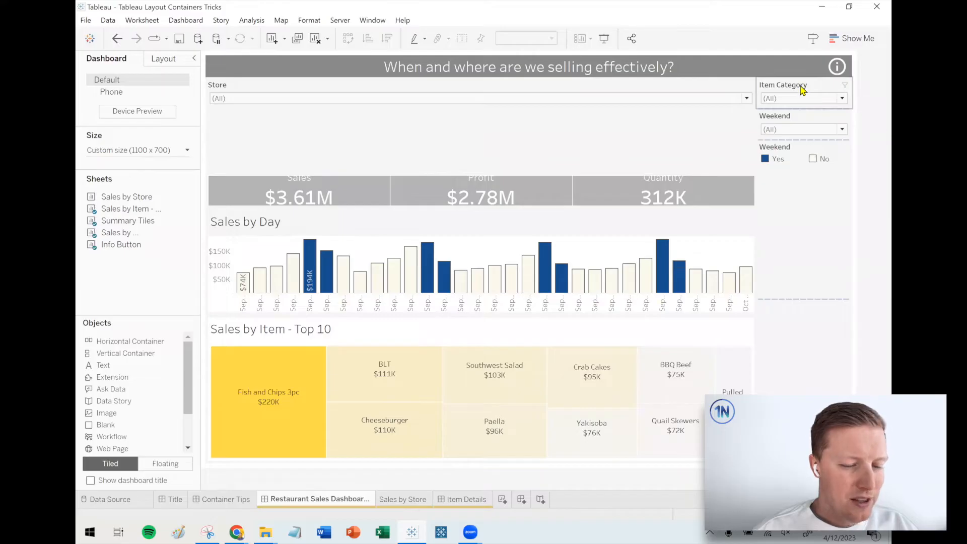
Pick up the Item Category filter to move it into the row under the title
click(783, 85)
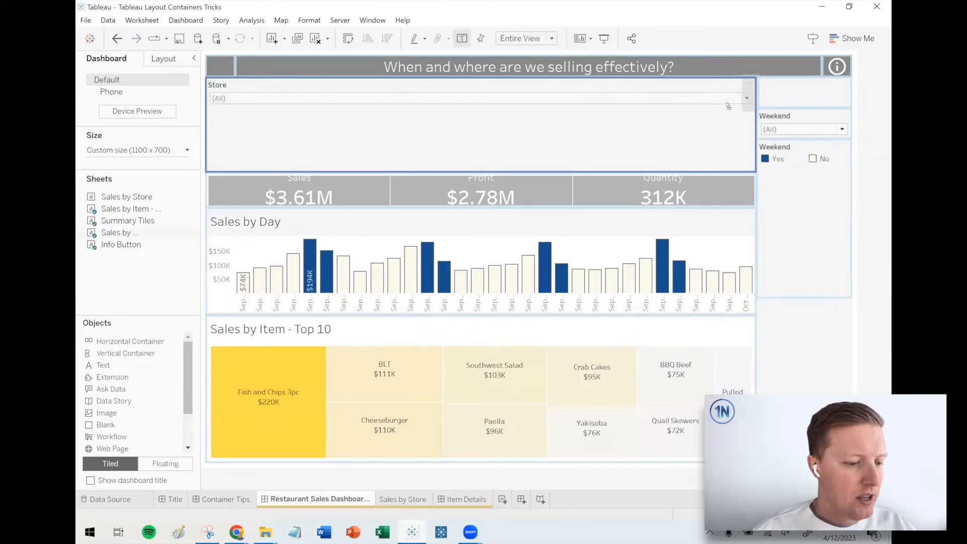
mouse_move(733, 101)
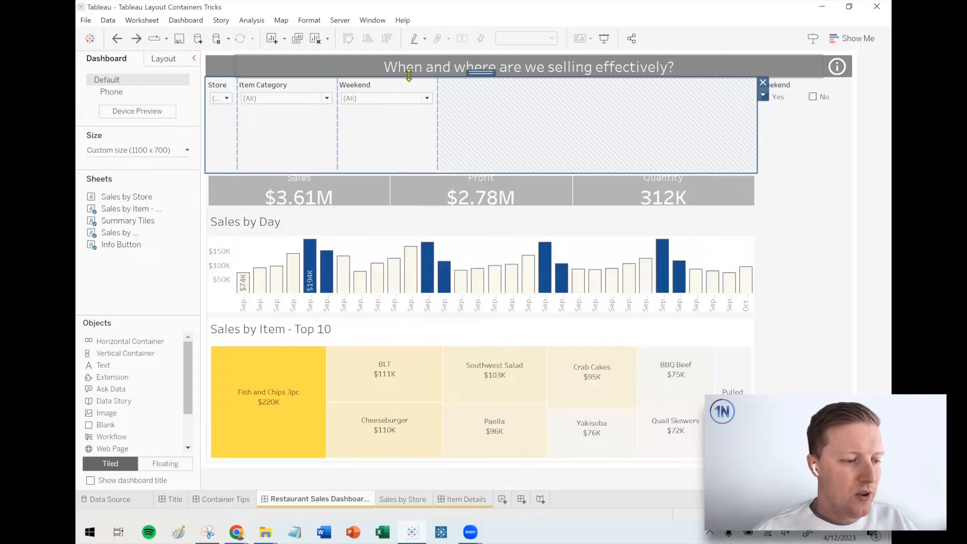
Apply Distribute Contents Evenly to the Store, Item Category and Weekend filter row
click(763, 95)
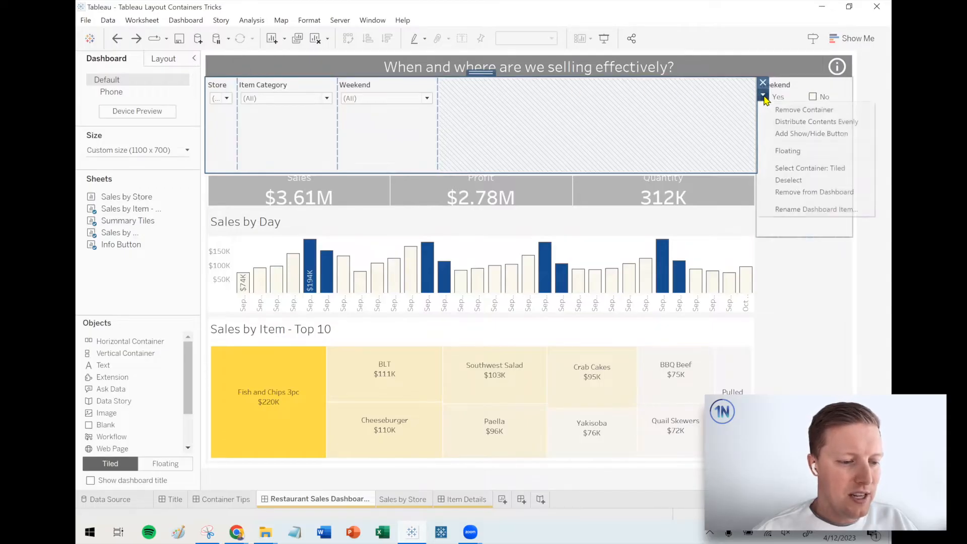
mouse_move(817, 121)
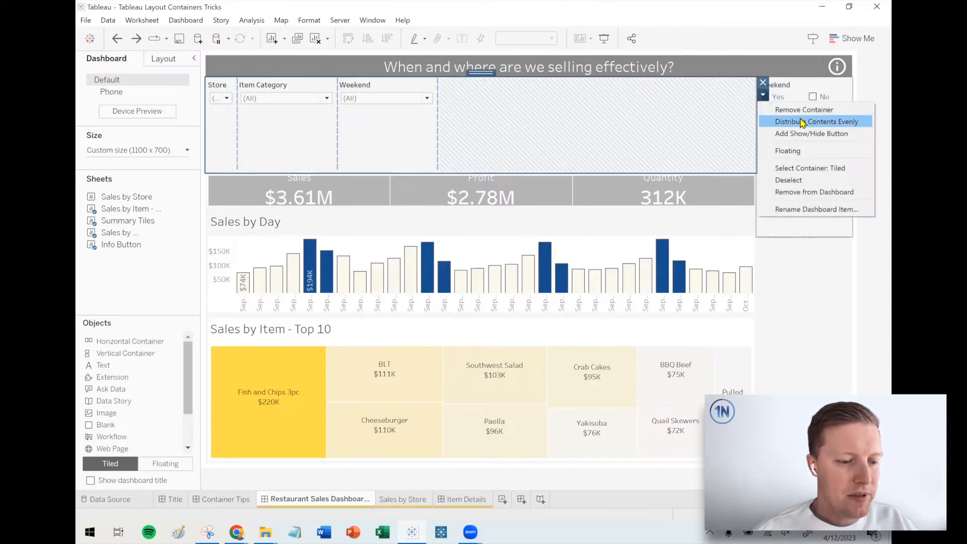
click(816, 122)
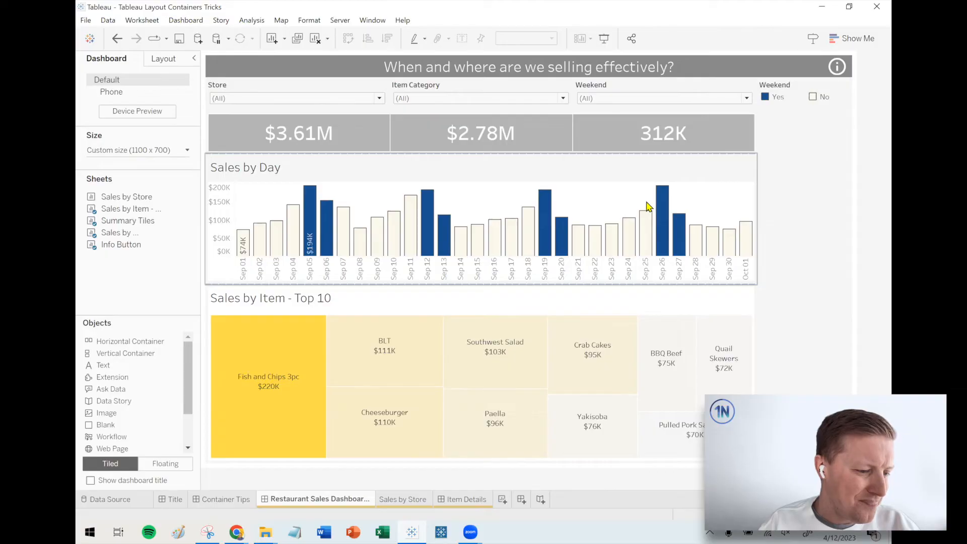
mouse_move(421, 203)
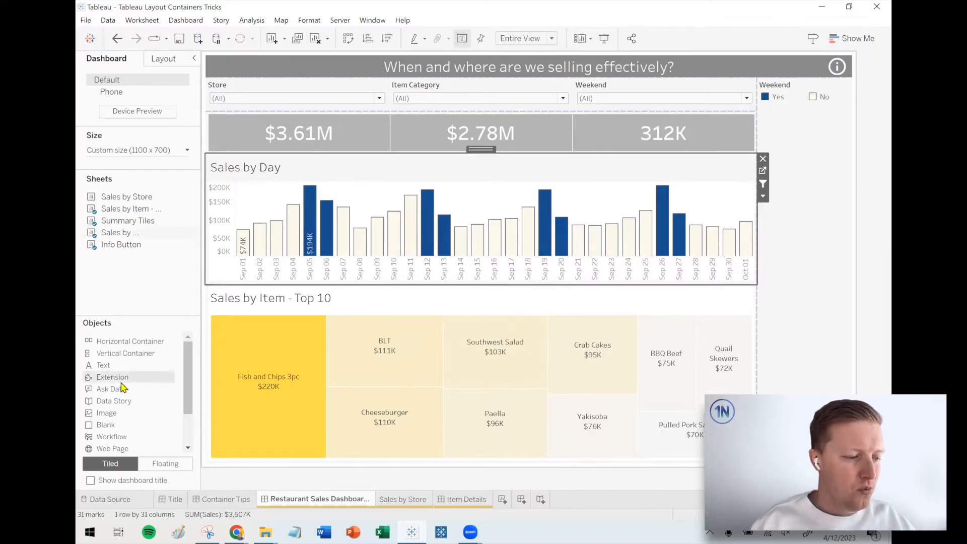
mouse_move(102, 365)
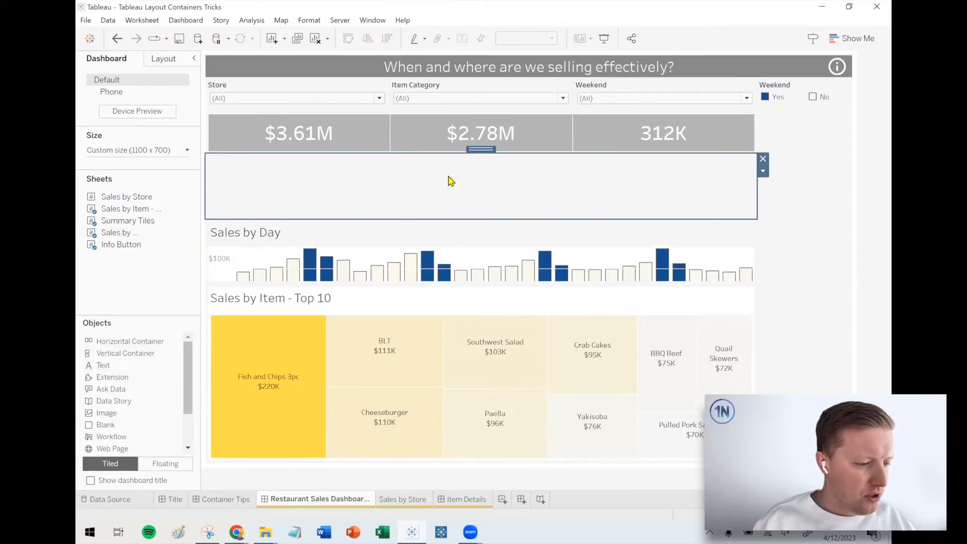
Add a Sales by Day heading text and place the Weekend legend beside it
double_click(245, 232)
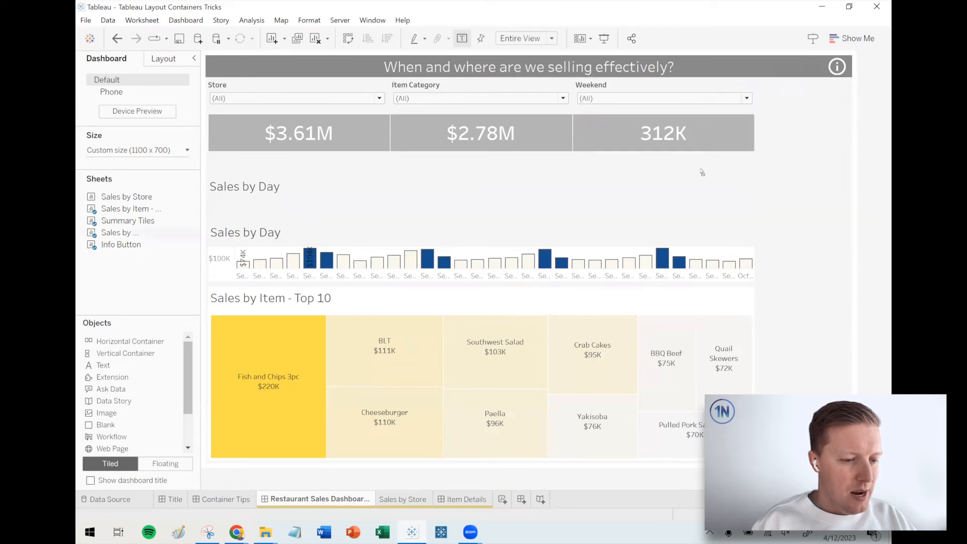
click(745, 98)
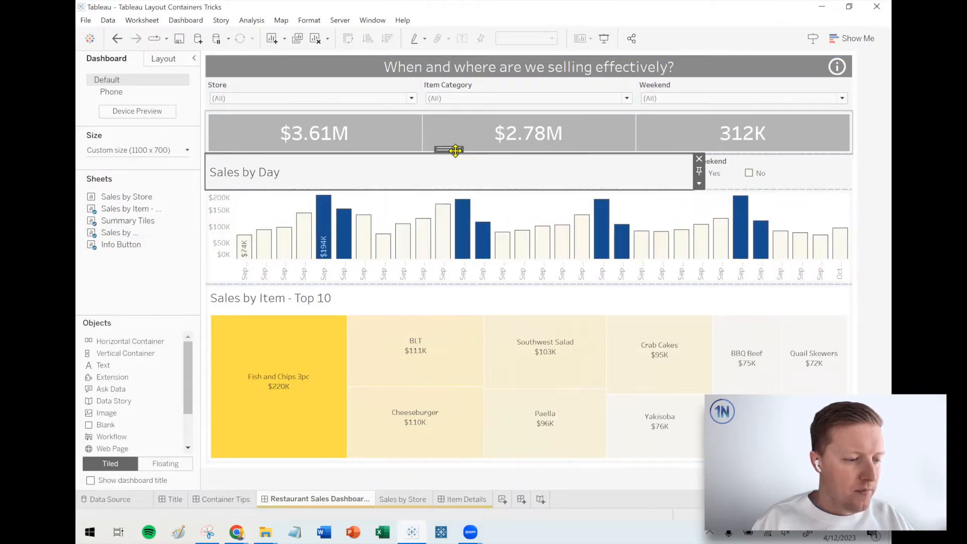
drag(453, 151, 527, 151)
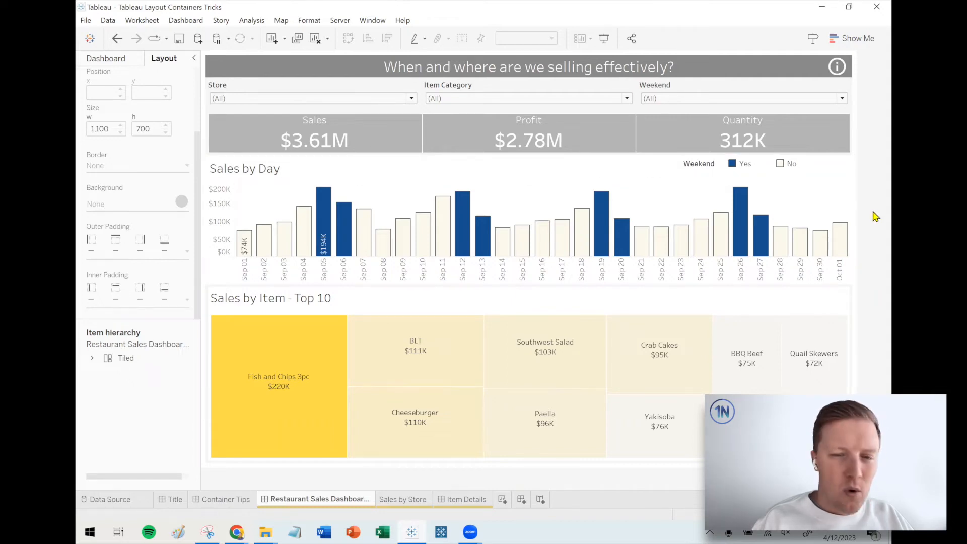
mouse_move(861, 313)
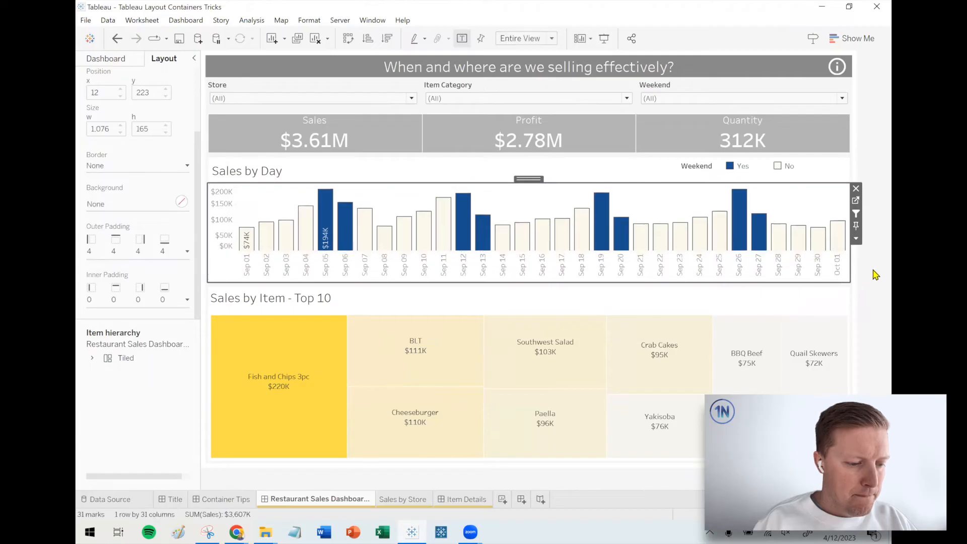
Deselect the Sales by Day chart to view the finished dashboard layout
click(106, 58)
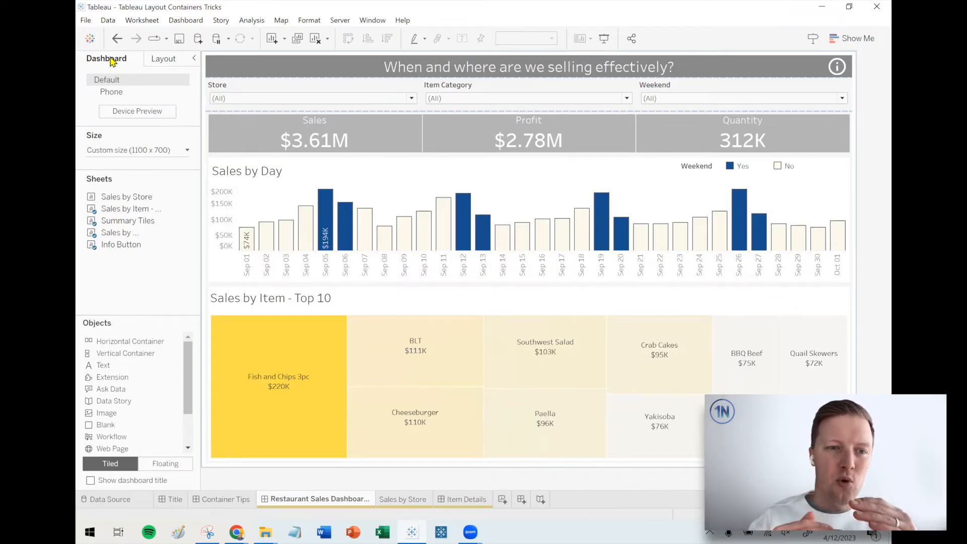
mouse_move(114, 207)
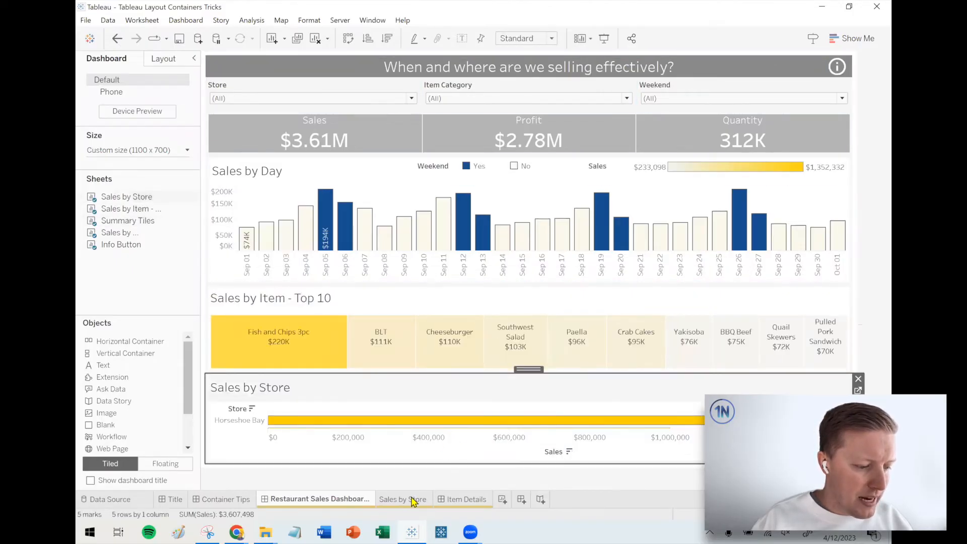
Hide the Sales by Store title, field label and axis, then select Fish and Chips 3pc to test filtering
right_click(250, 387)
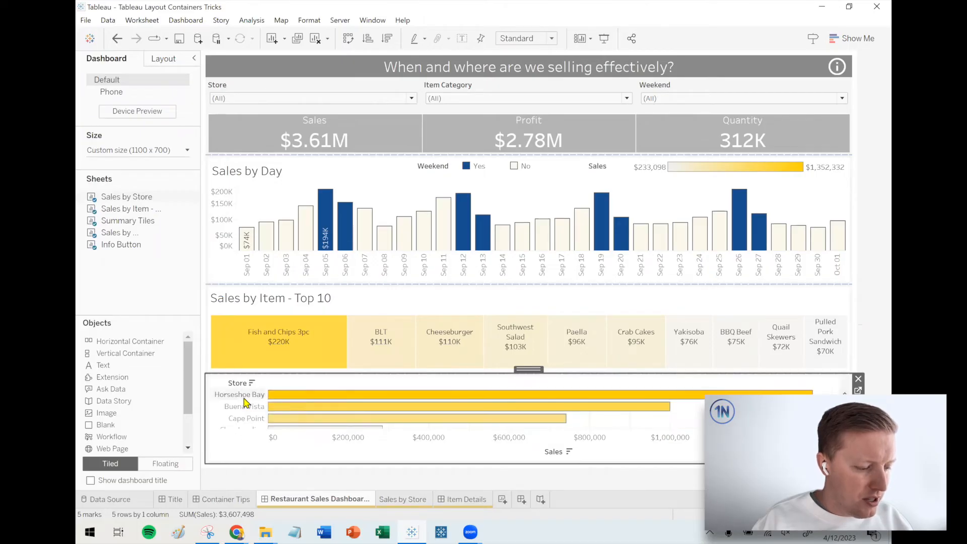
right_click(553, 451)
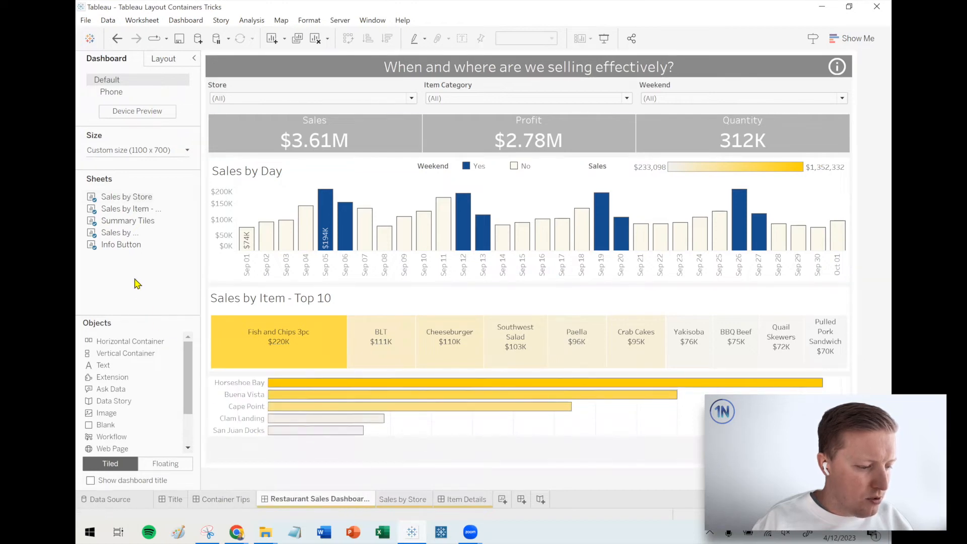
click(278, 341)
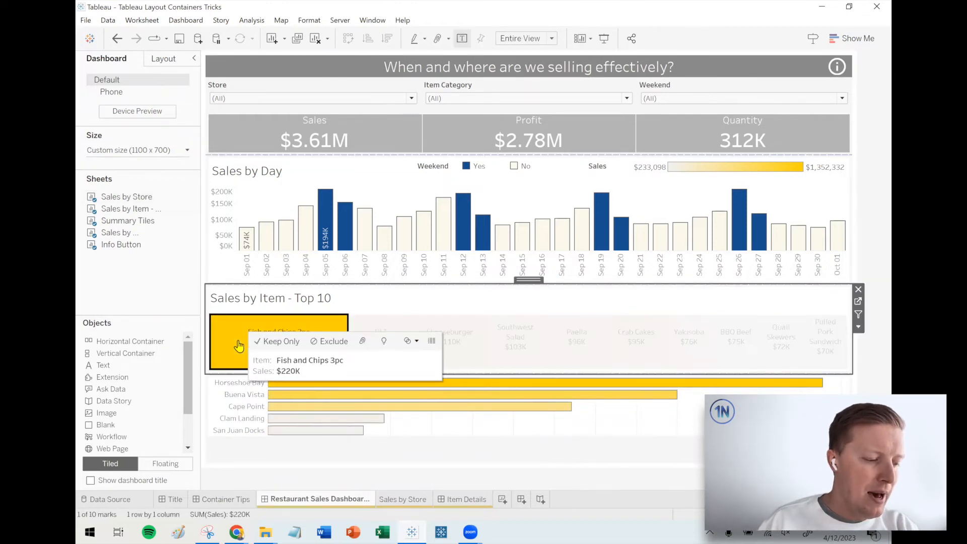
mouse_move(376, 426)
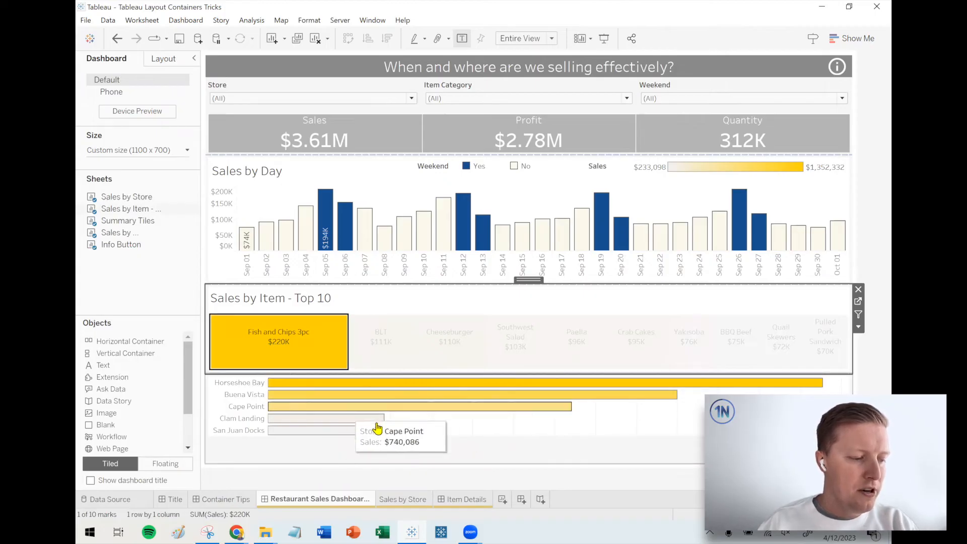
mouse_move(288, 374)
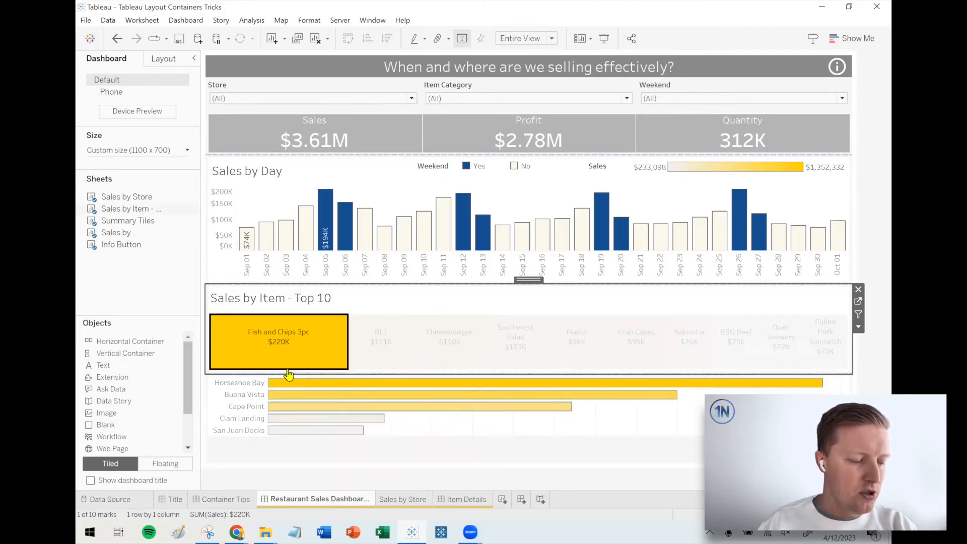
mouse_move(327, 351)
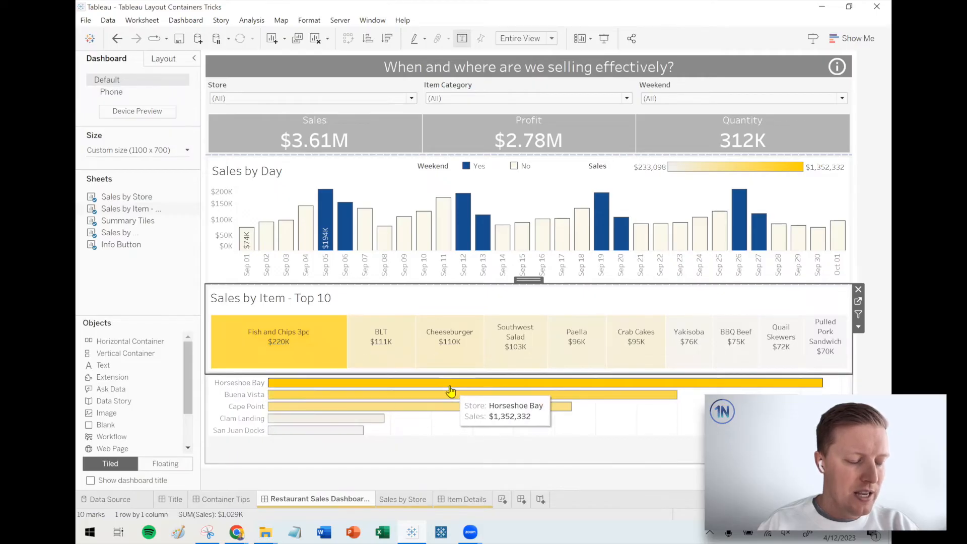
mouse_move(450, 443)
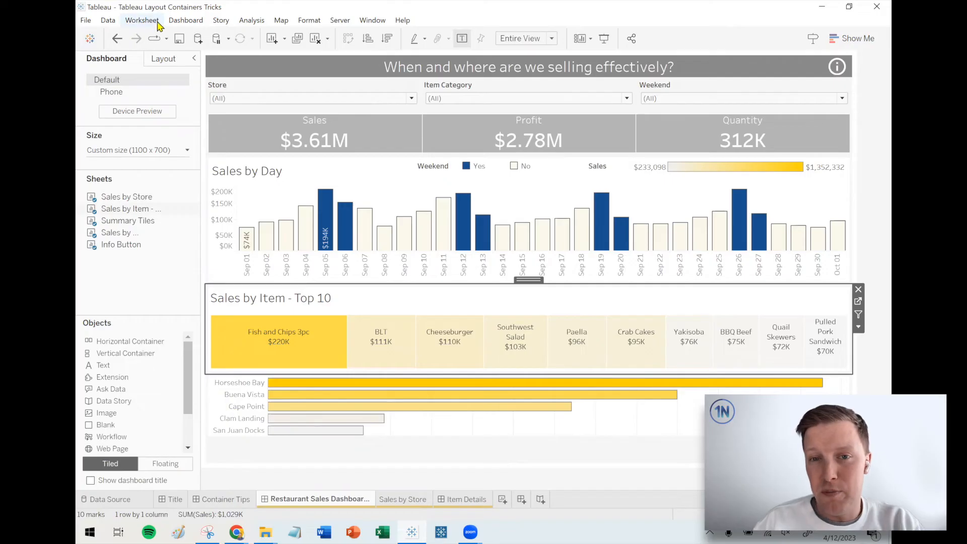
Create a new dashboard filter action named 'Item to Store Sales Filter'
click(186, 20)
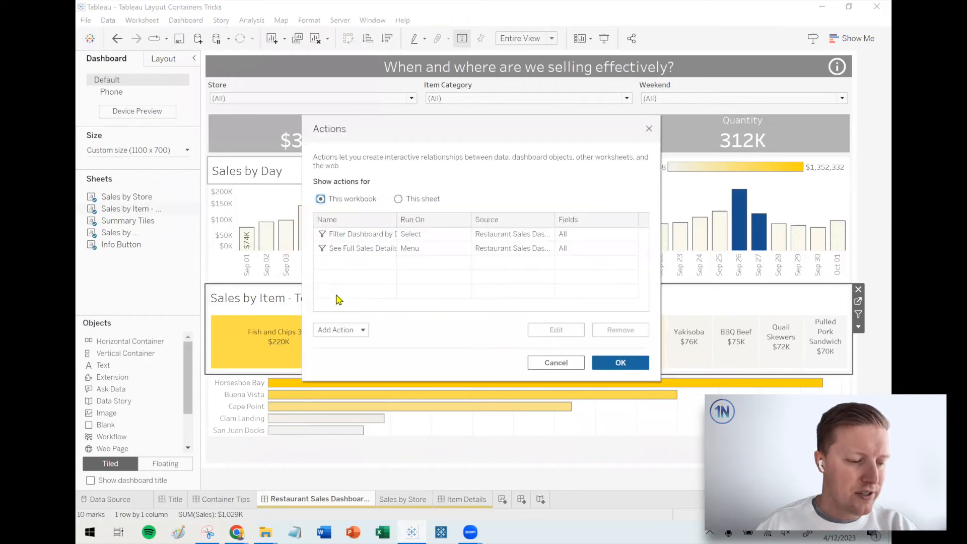
click(339, 329)
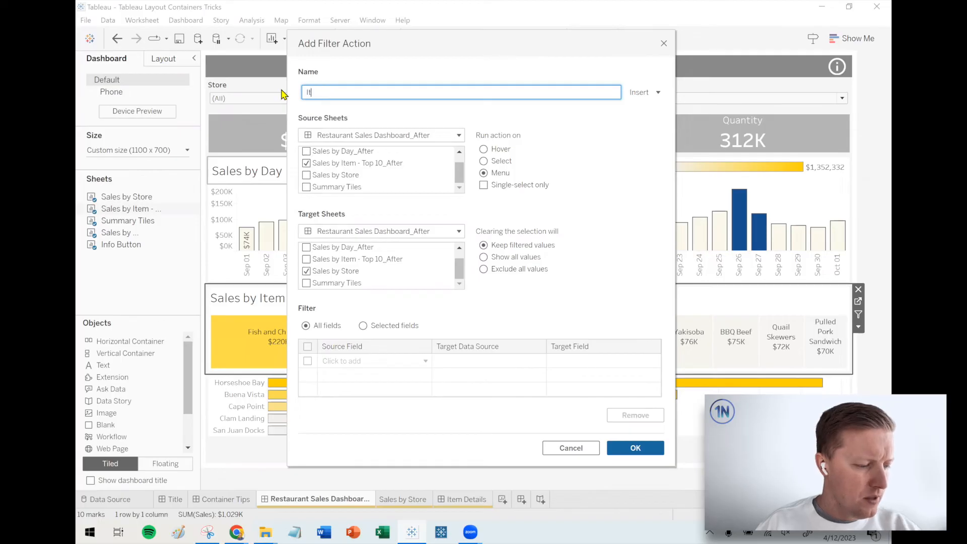
text(Item to Store S)
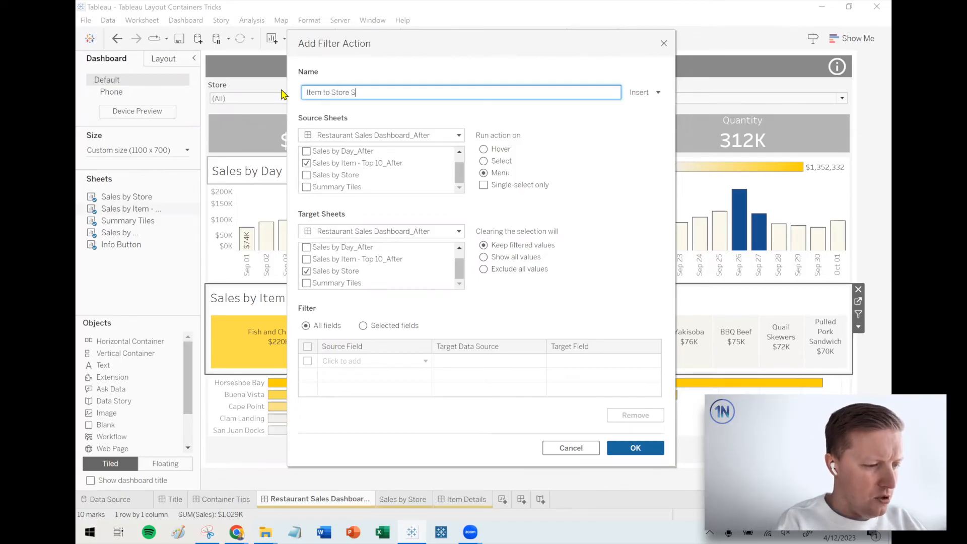
text(ales Filter)
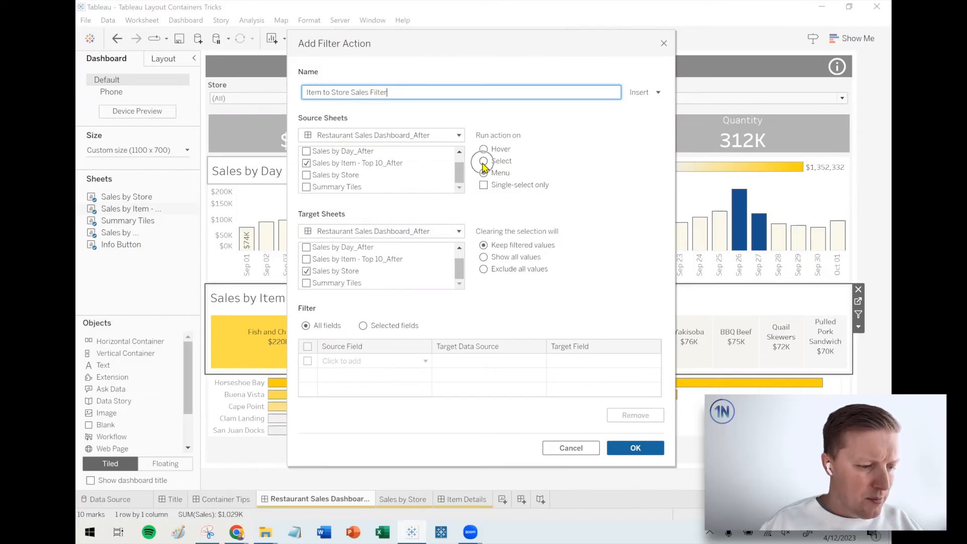
Set the action to run on Select, exclude all values when cleared, and confirm it
click(483, 161)
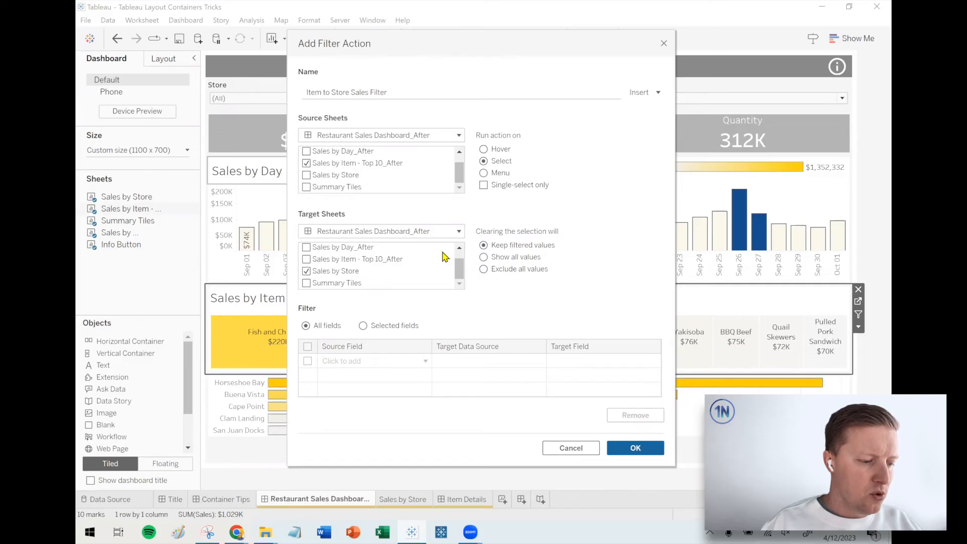
mouse_move(472, 263)
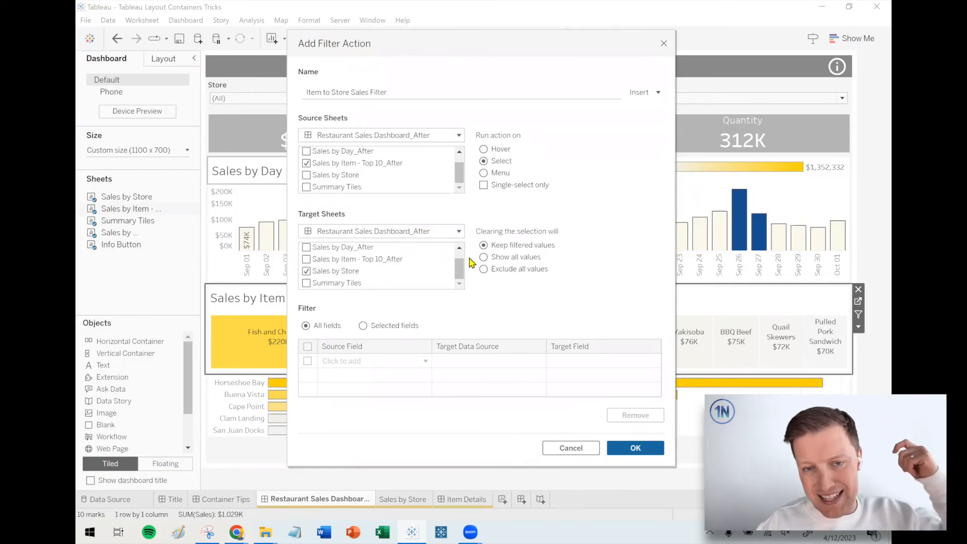
click(484, 268)
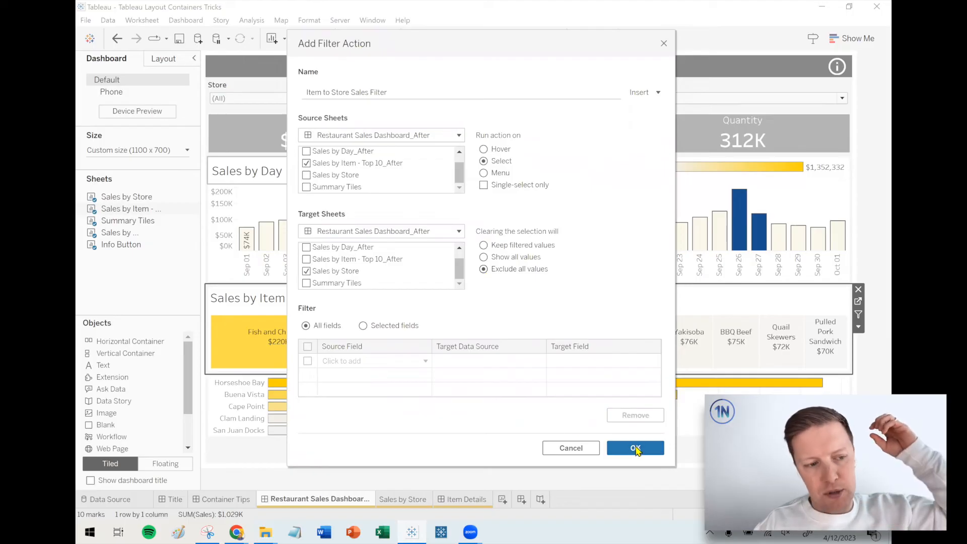
click(635, 447)
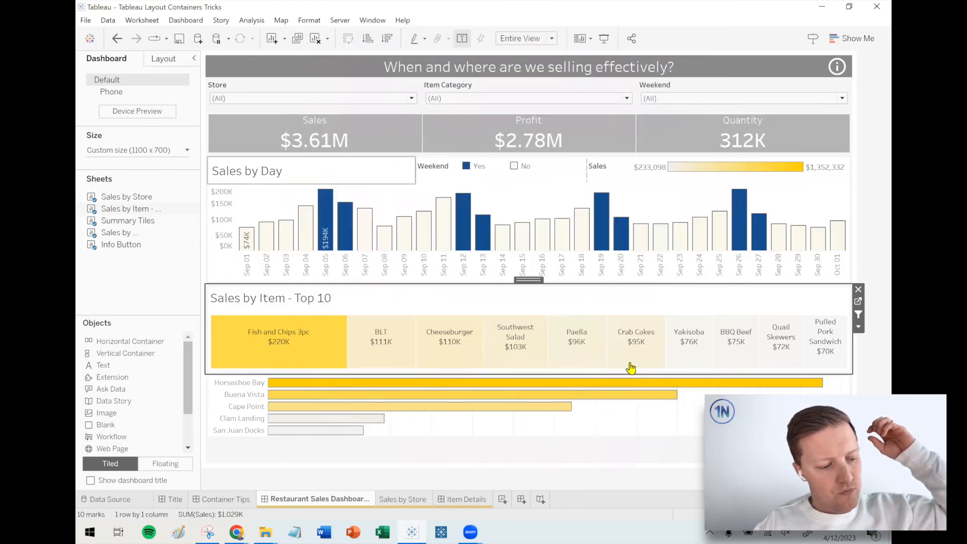
Select Fish and Chips 3pc then BLT in the treemap and check the Sales by Store sheet reflects the filter
click(278, 341)
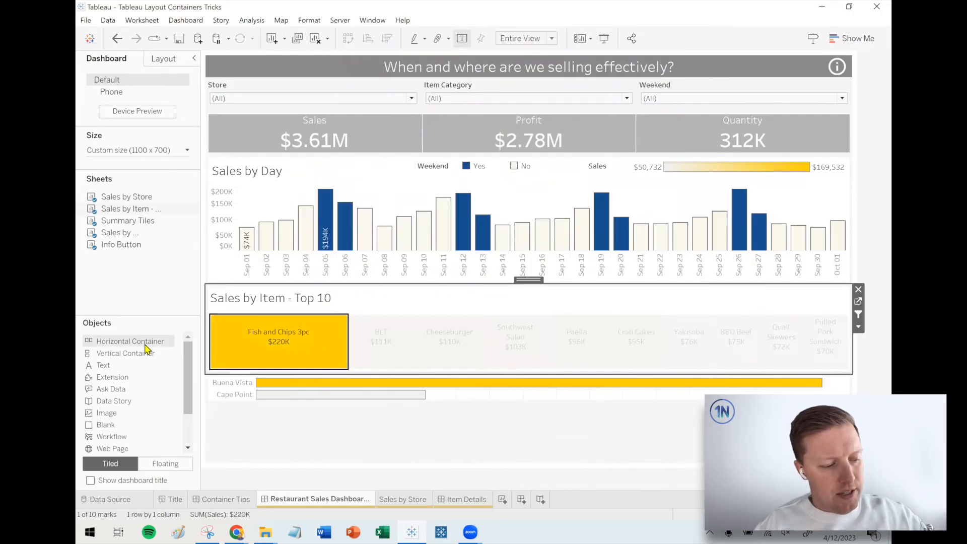
mouse_move(296, 395)
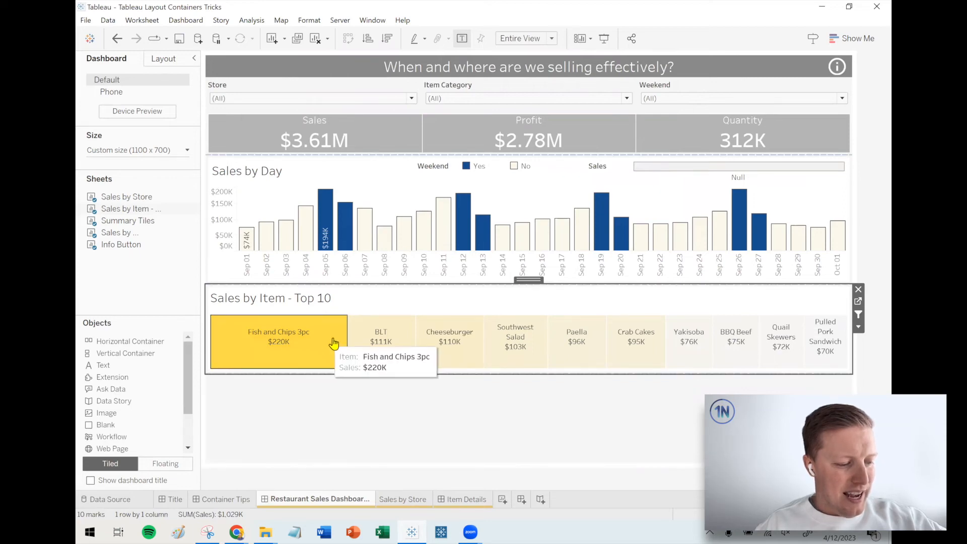
click(380, 341)
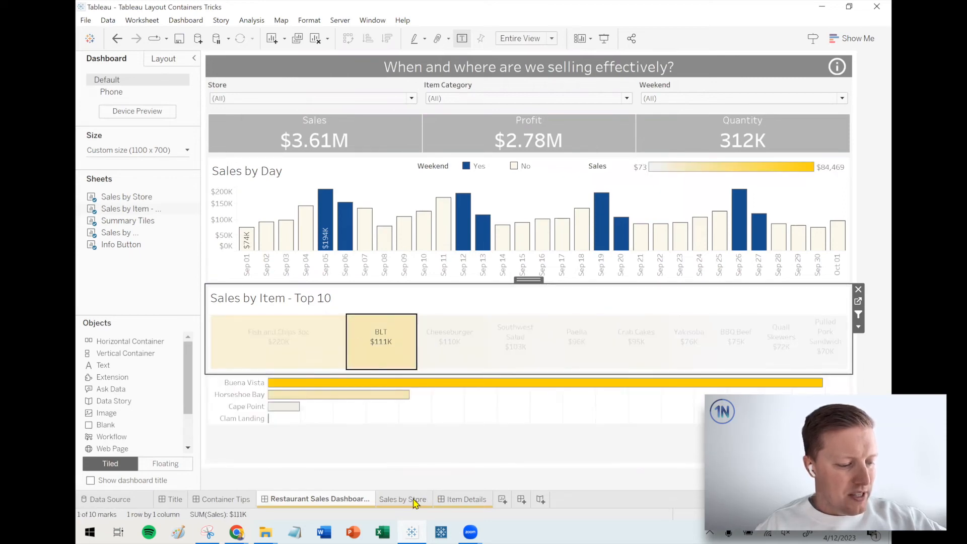
click(402, 499)
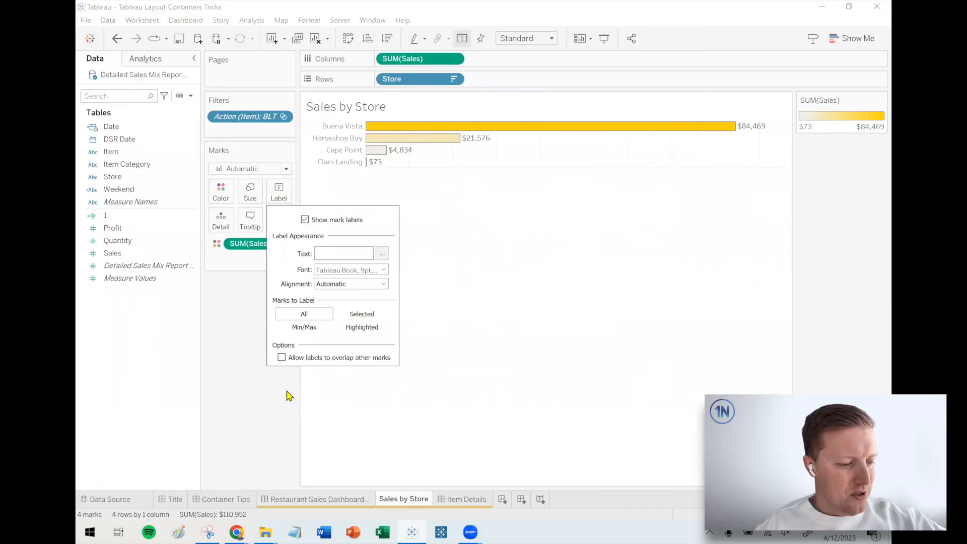
click(319, 499)
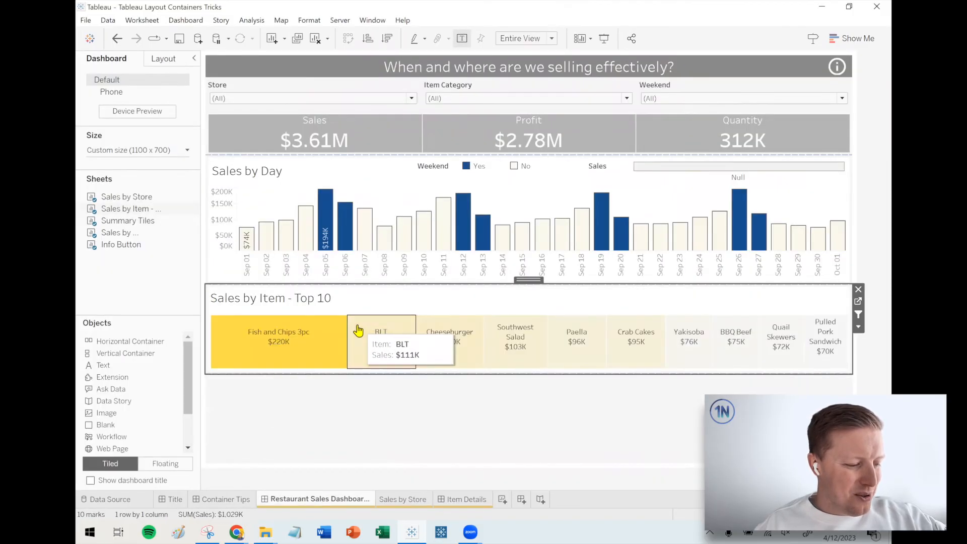
mouse_move(324, 319)
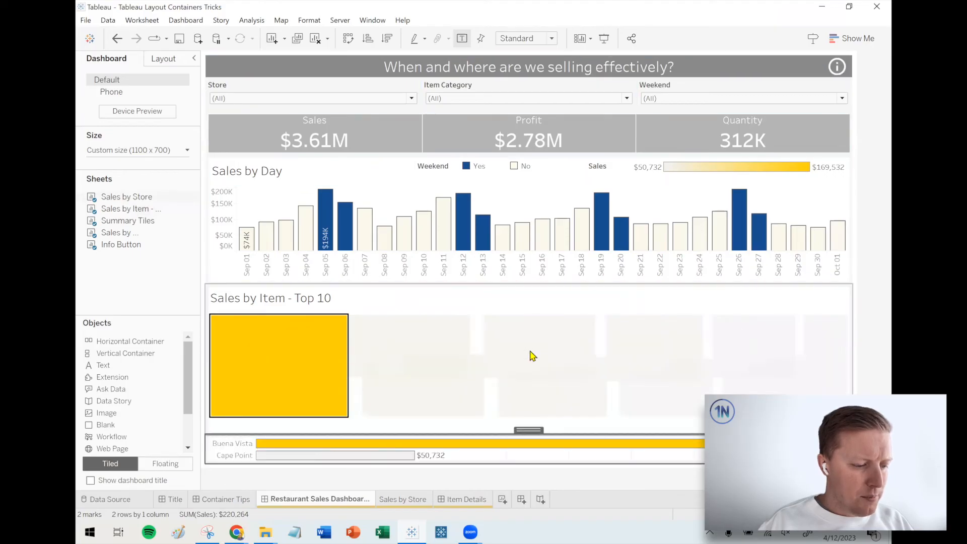
mouse_move(327, 341)
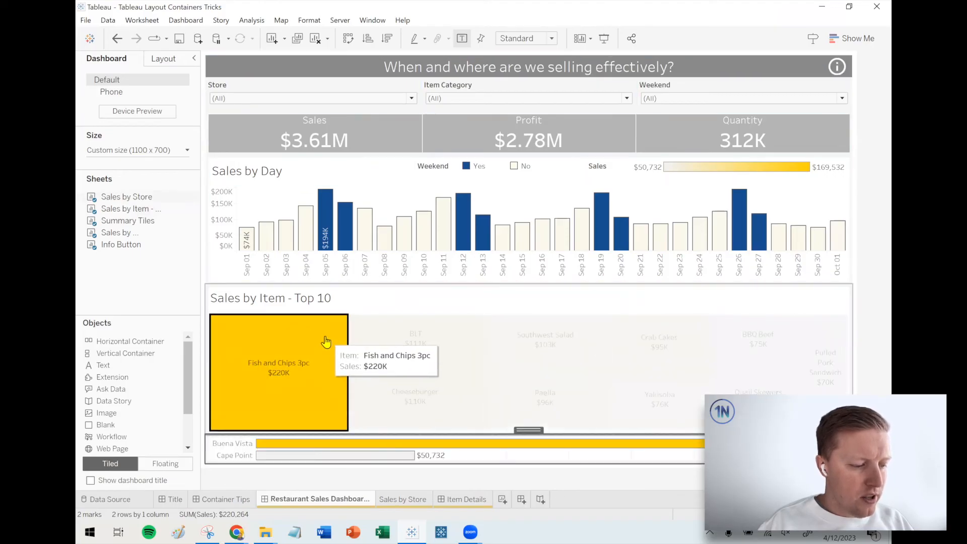
mouse_move(327, 341)
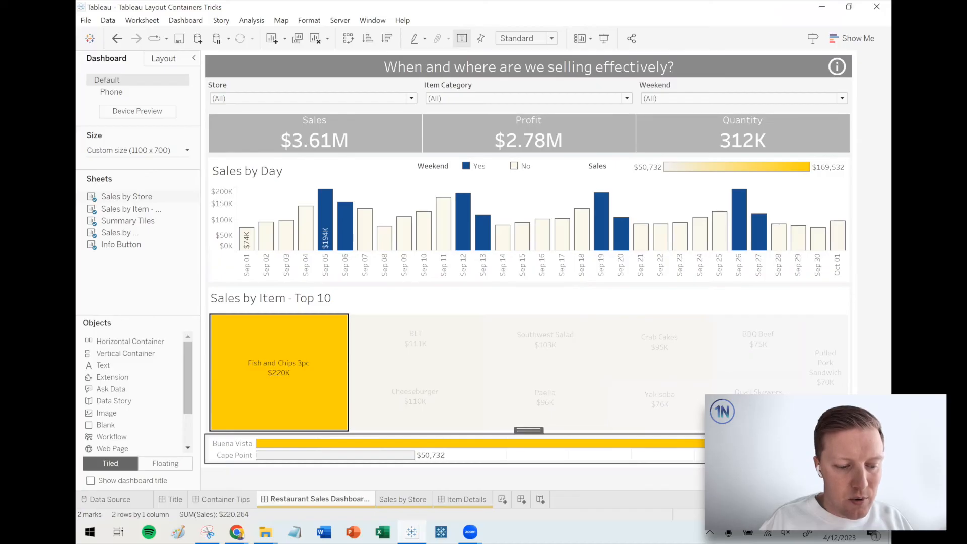
mouse_move(336, 337)
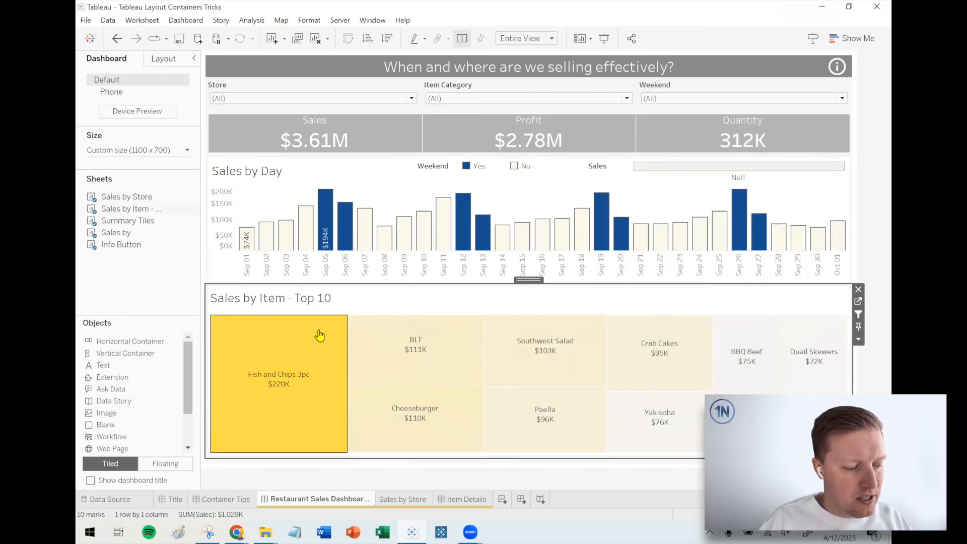
Remove the Sales colour legend, then select the Store filter and show its Edit Width layout options
click(415, 337)
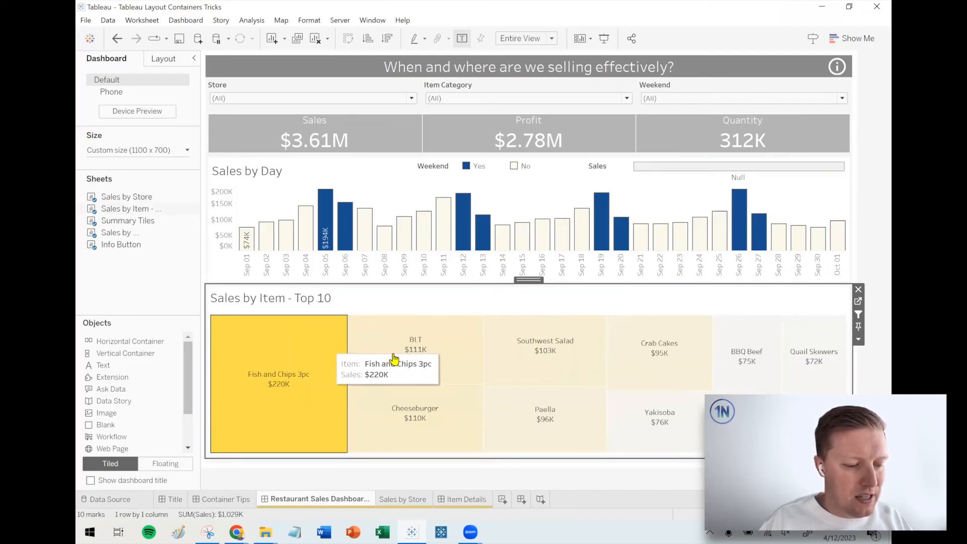
click(544, 341)
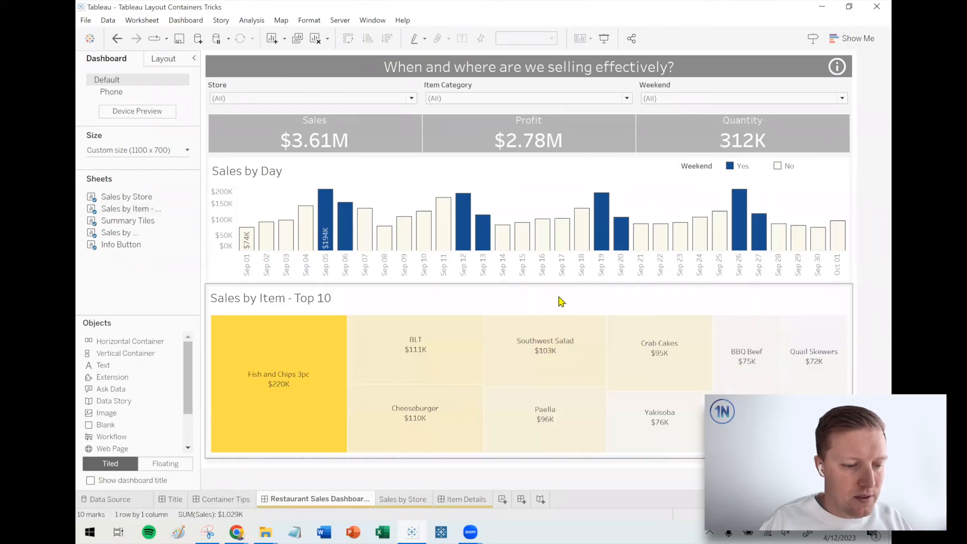
mouse_move(544, 350)
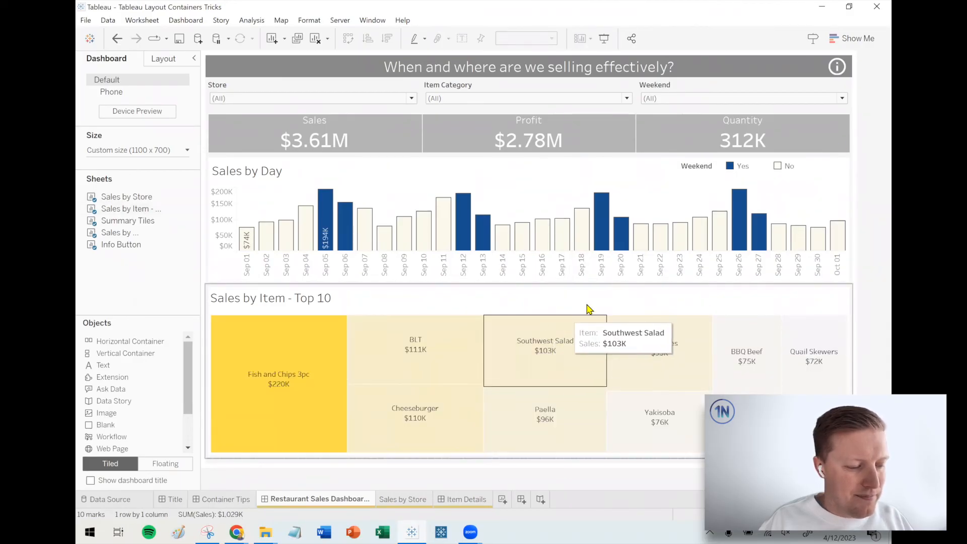
click(278, 374)
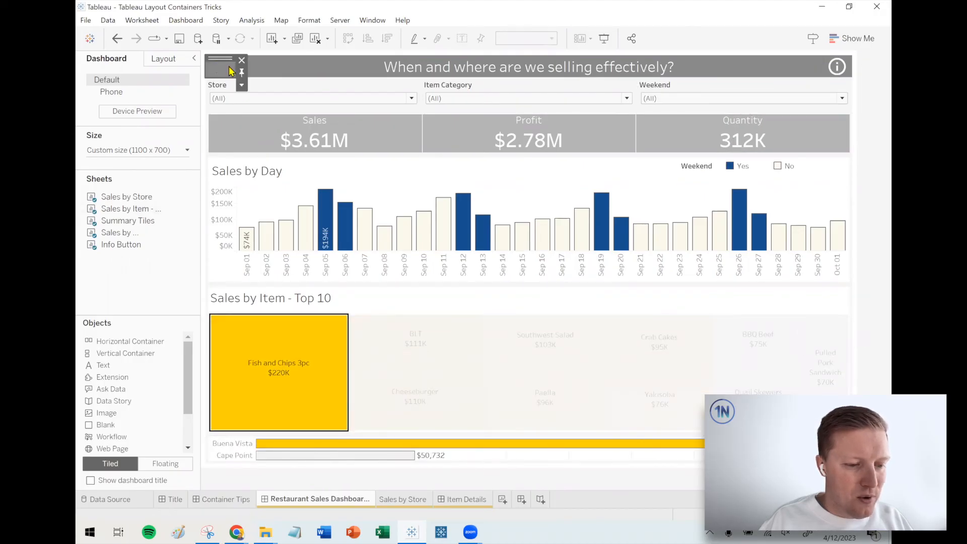
click(242, 85)
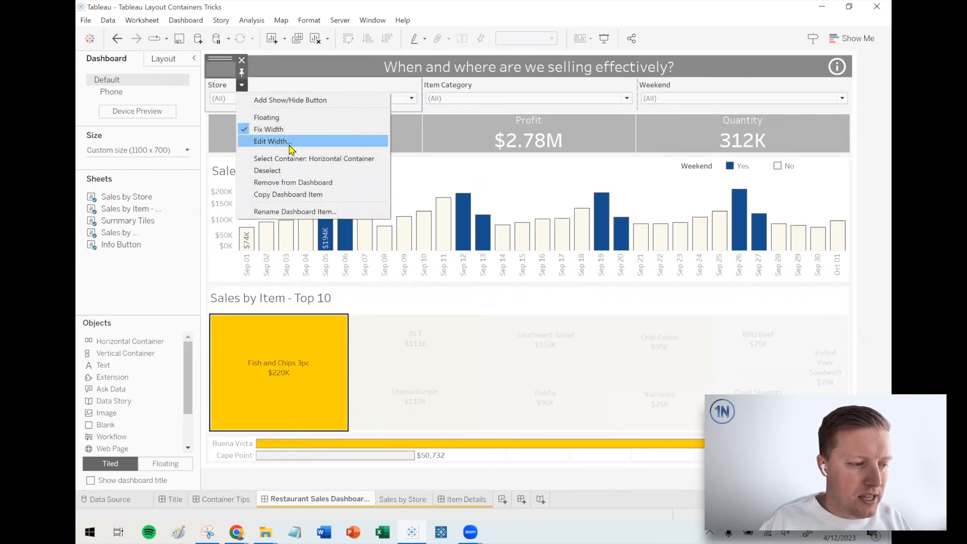